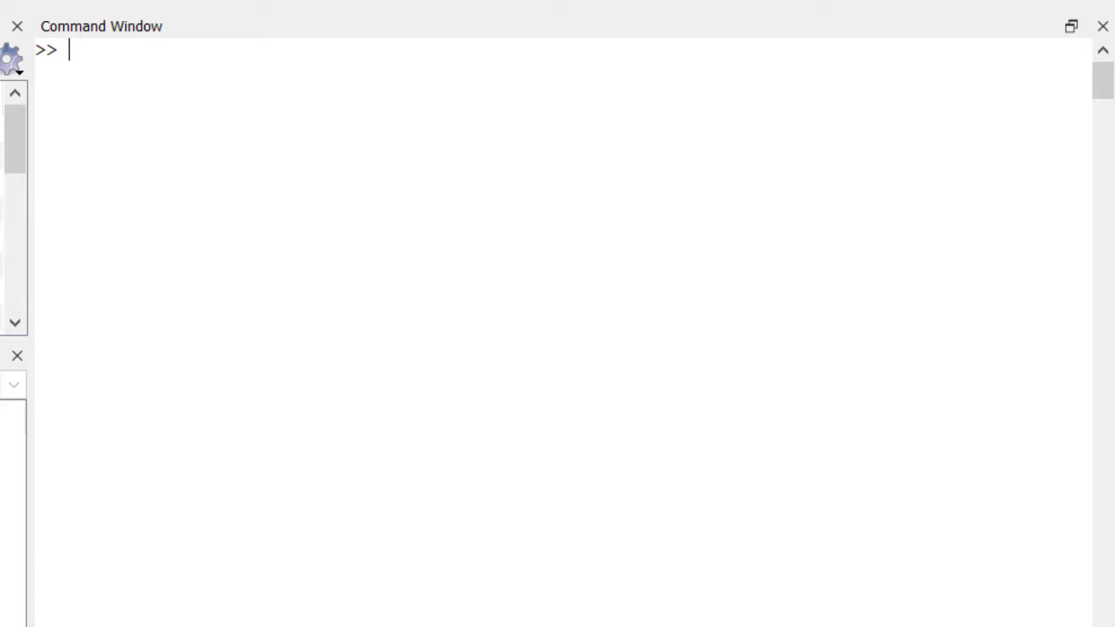
# Define the row vectors a = [2 3 4 5] and b = [6 3 7 8]
pyautogui.write('a =')
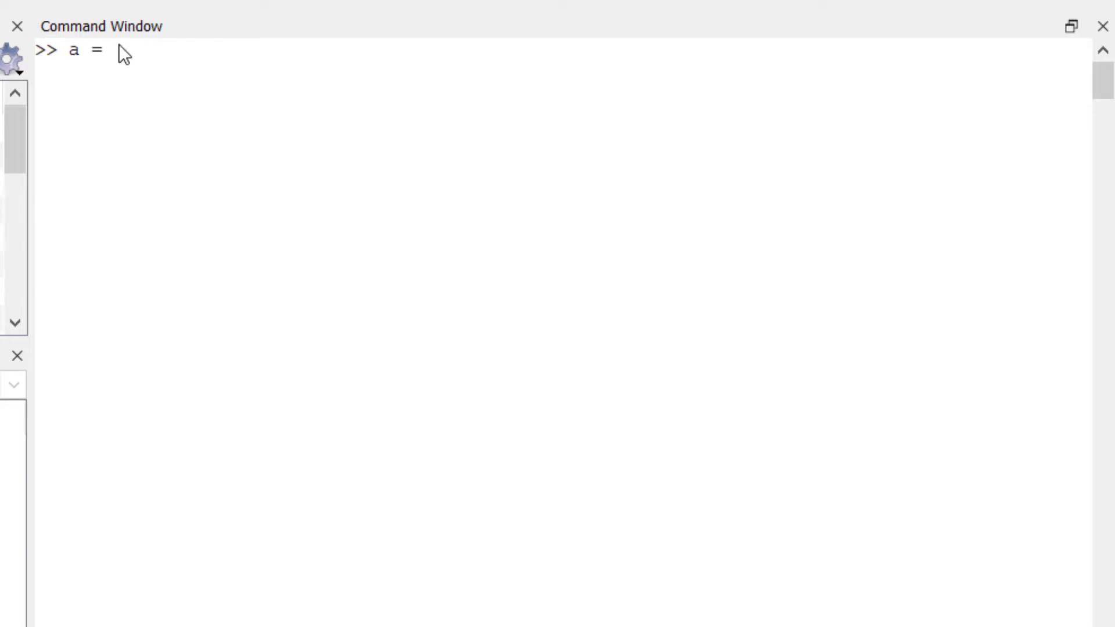
pyautogui.write('[2 3 4 5]')
pyautogui.write('b')
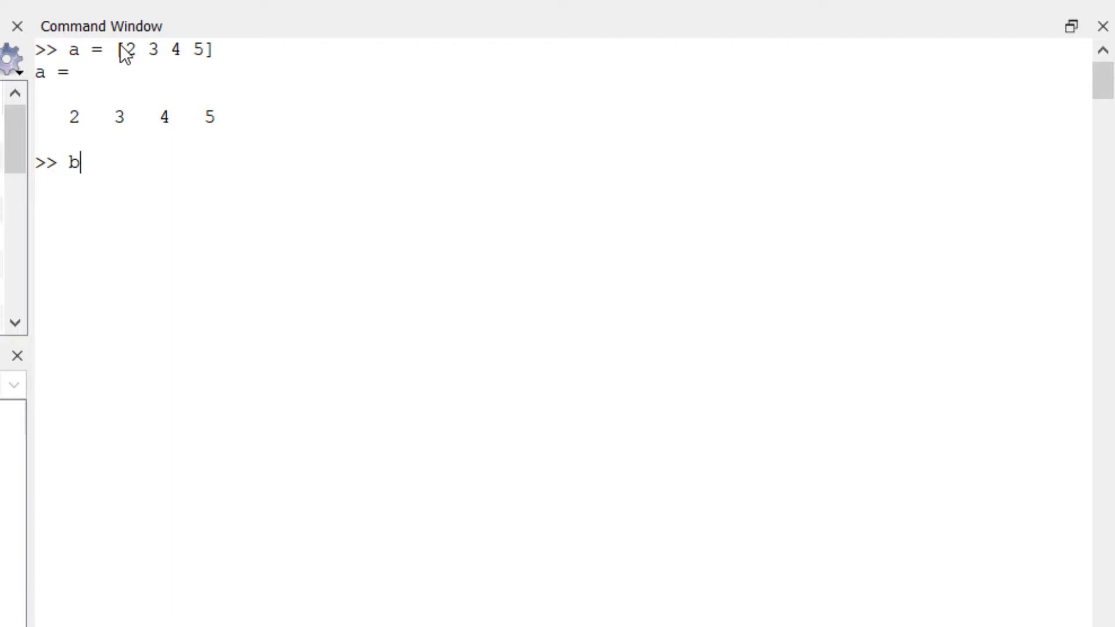
pyautogui.write('= [6 3 7 8]')
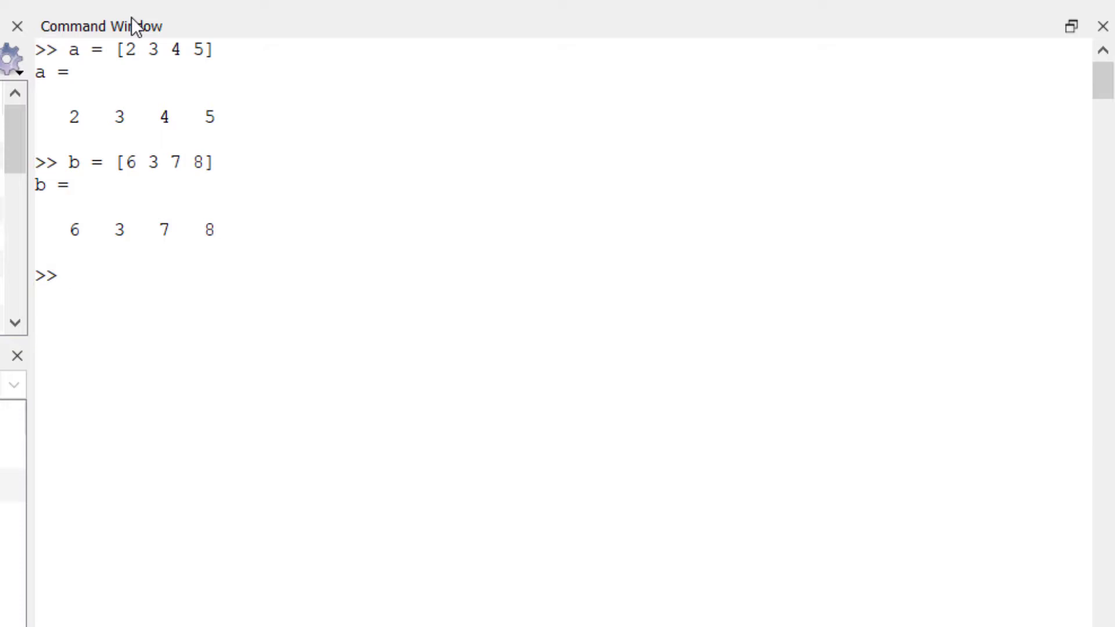
# Compute union(a,b), returning ans = 2 3 4 5 6 7 8
pyautogui.write('union')
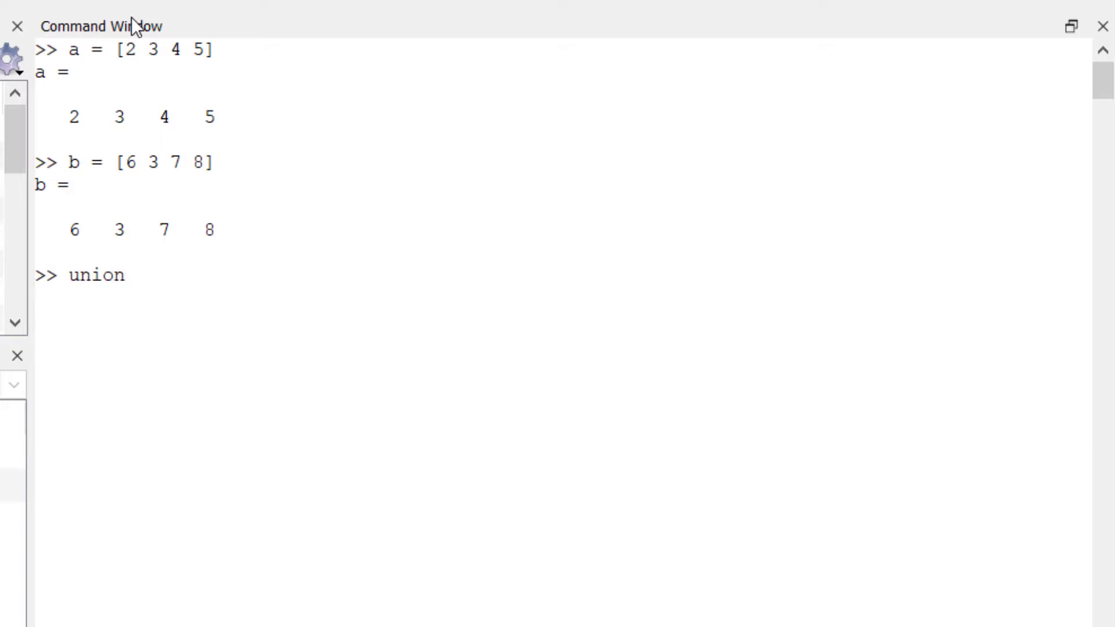
pyautogui.write('()')
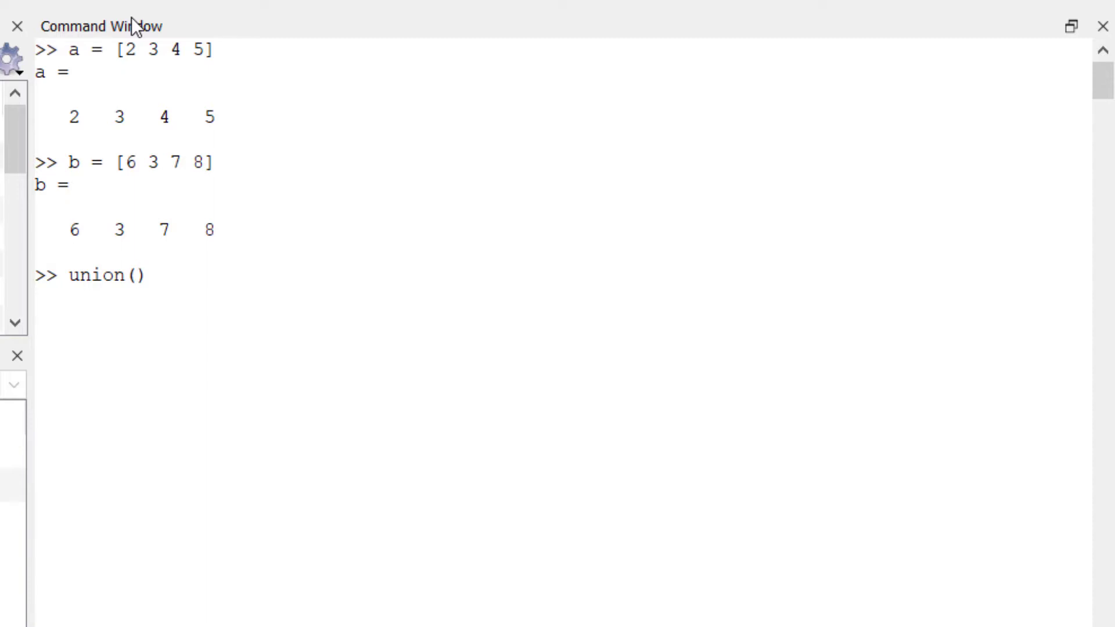
pyautogui.write('a,')
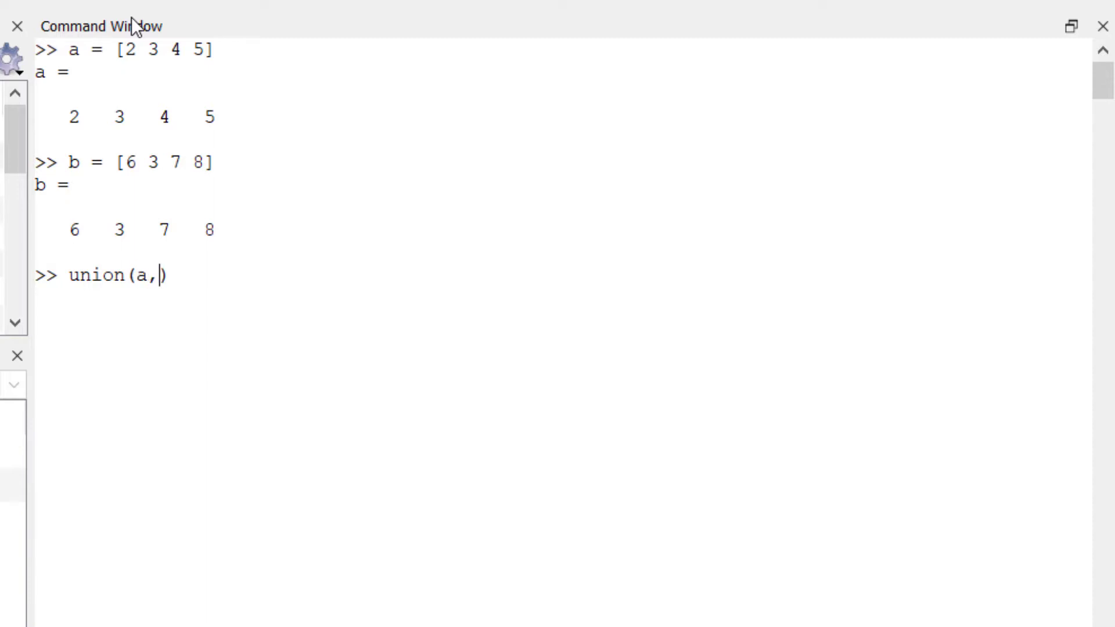
pyautogui.write('b')
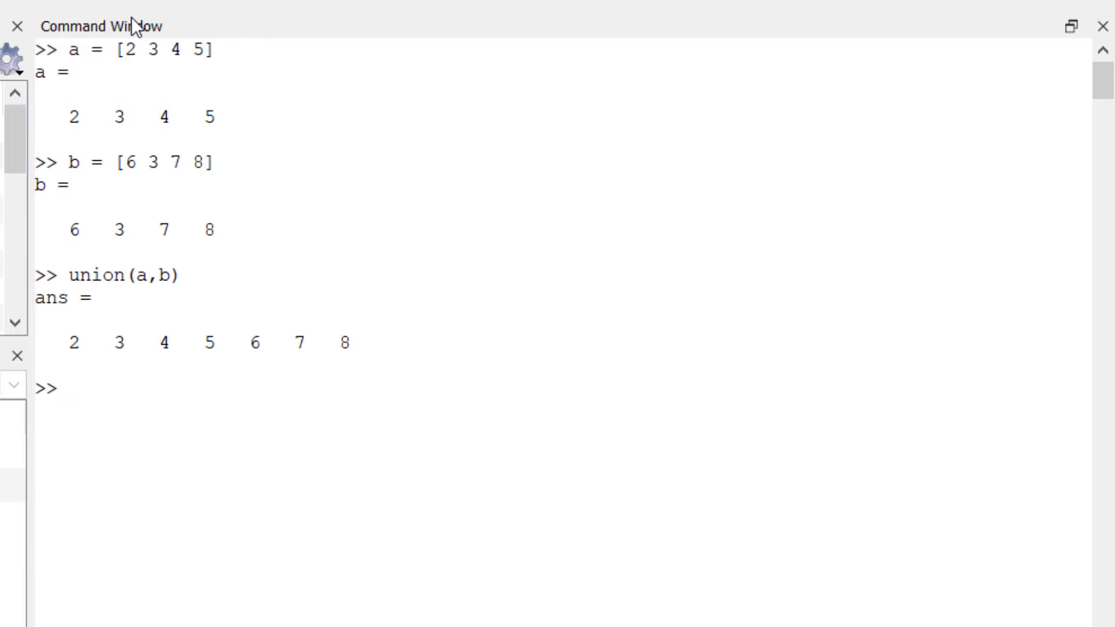
# Type intersect(a,b) at the prompt, correcting the misspelled function name
pyautogui.write('intect')
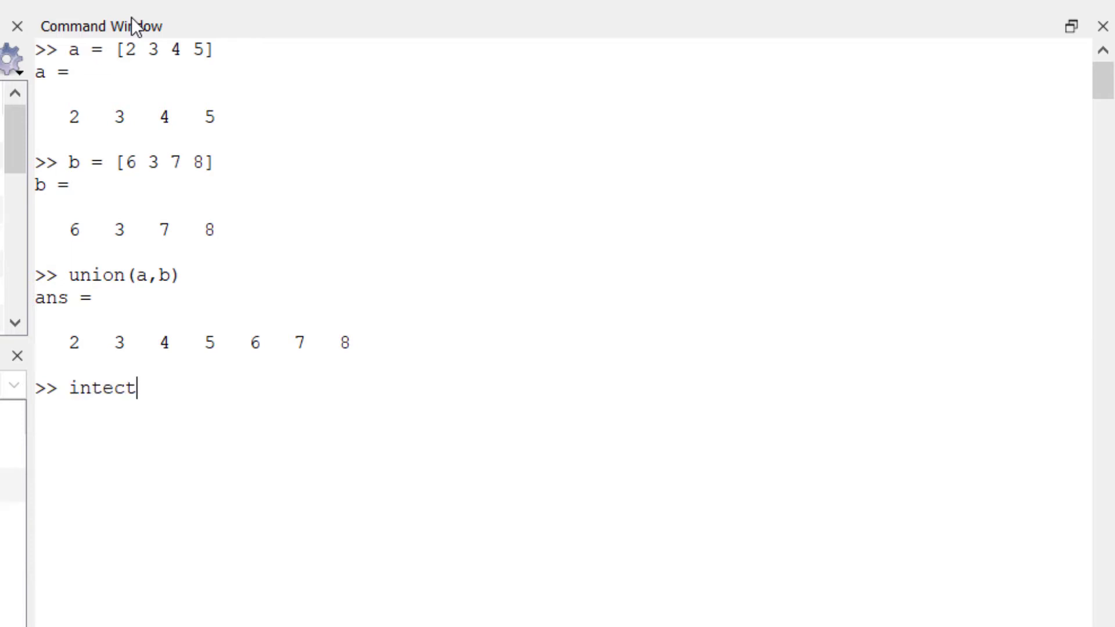
pyautogui.press('BackSpace')
pyautogui.write('r')
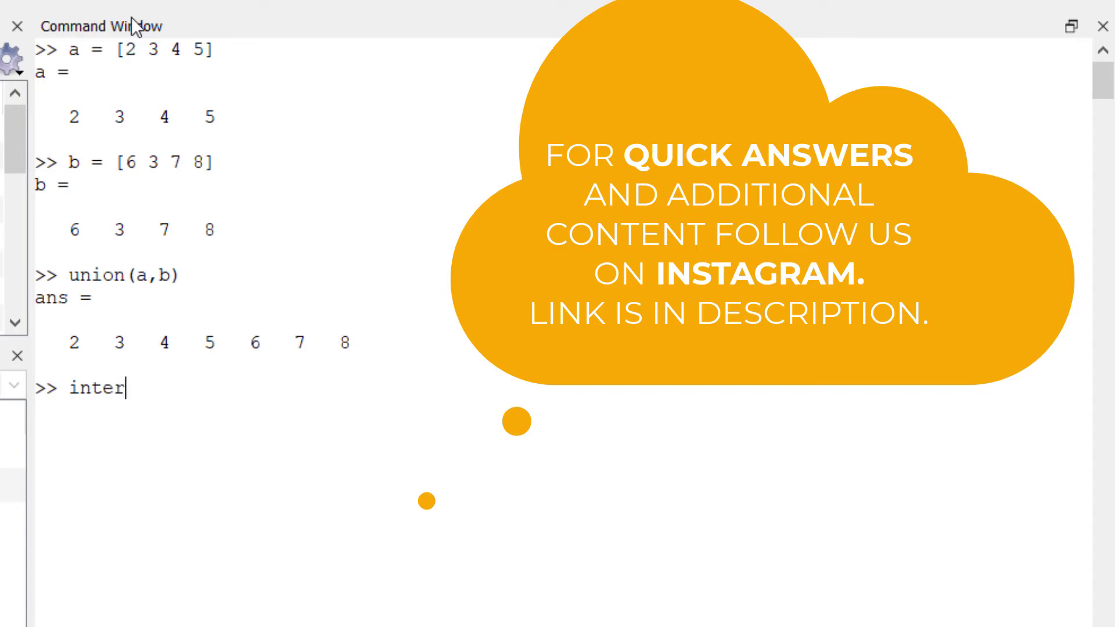
pyautogui.write('sect()')
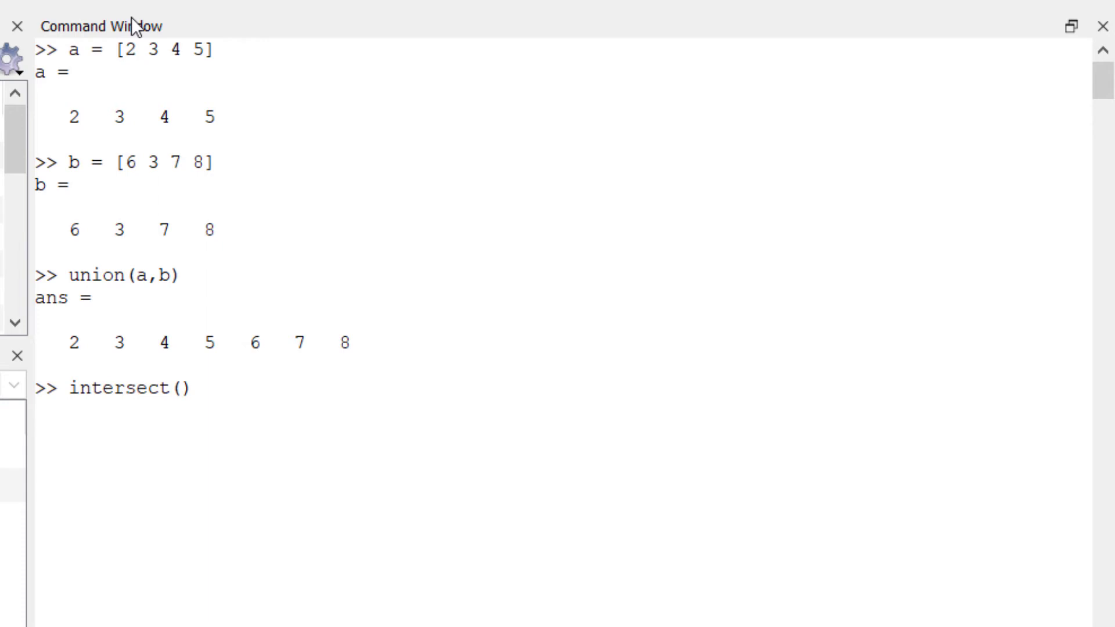
pyautogui.write('a,b')
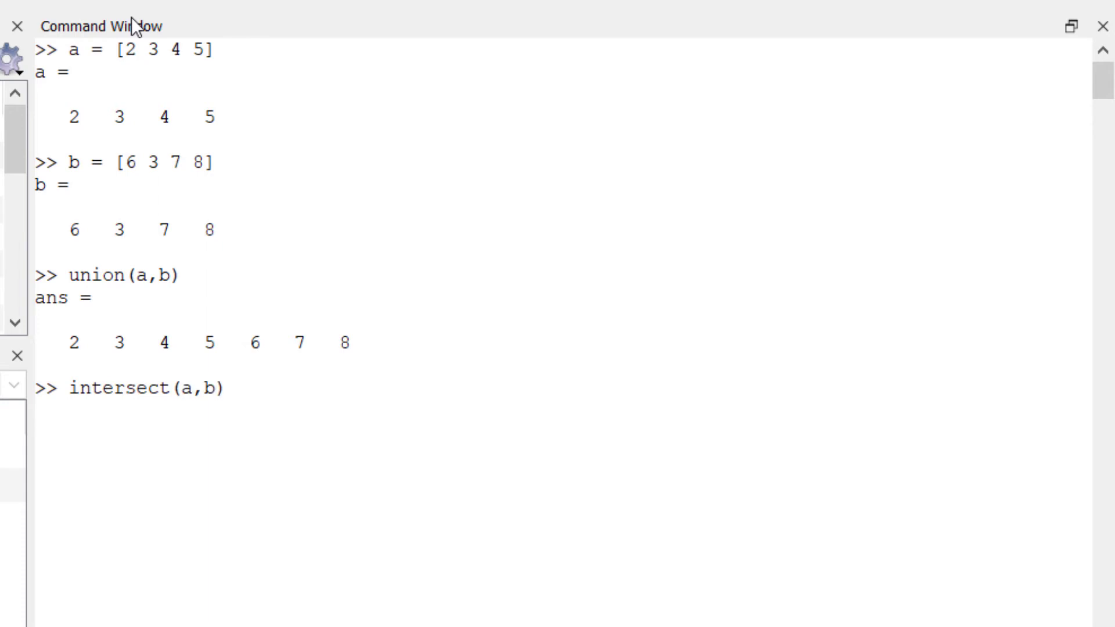